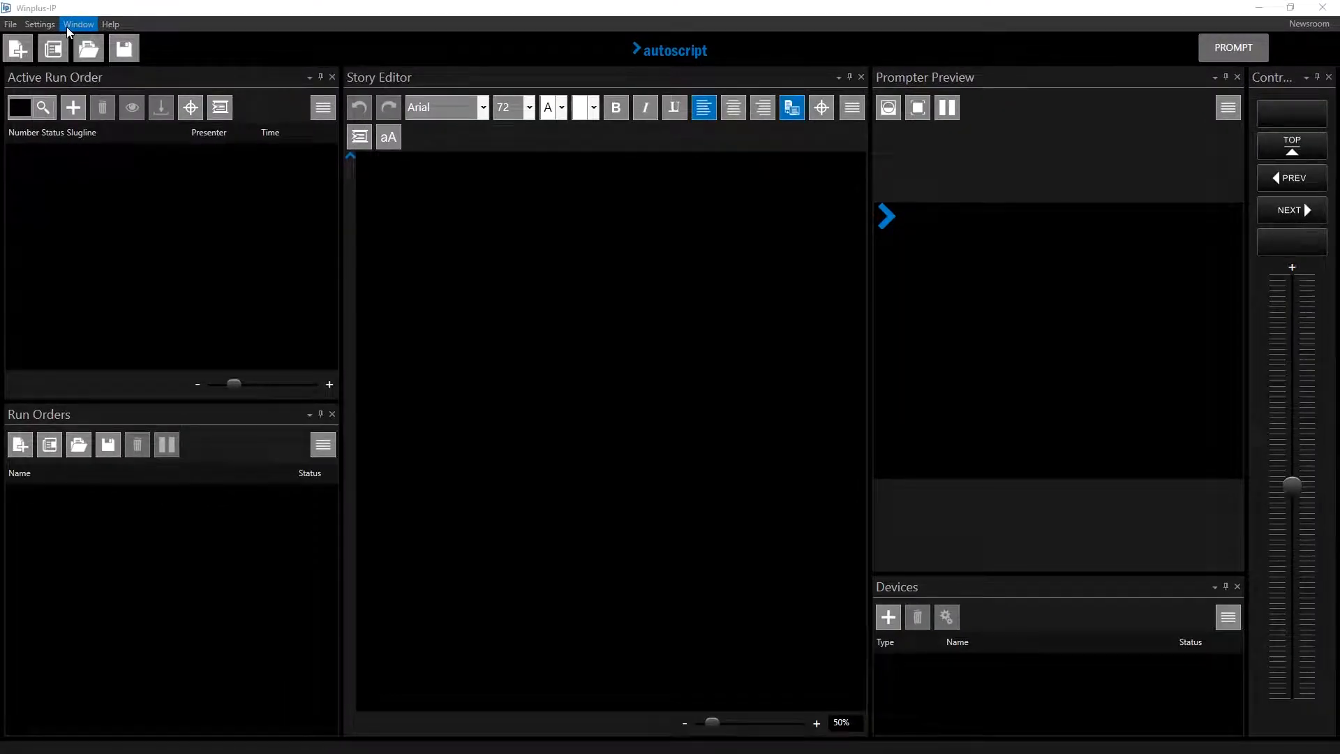
Step: Show the Newsrooms panel from the Window menu
left_click(78, 24)
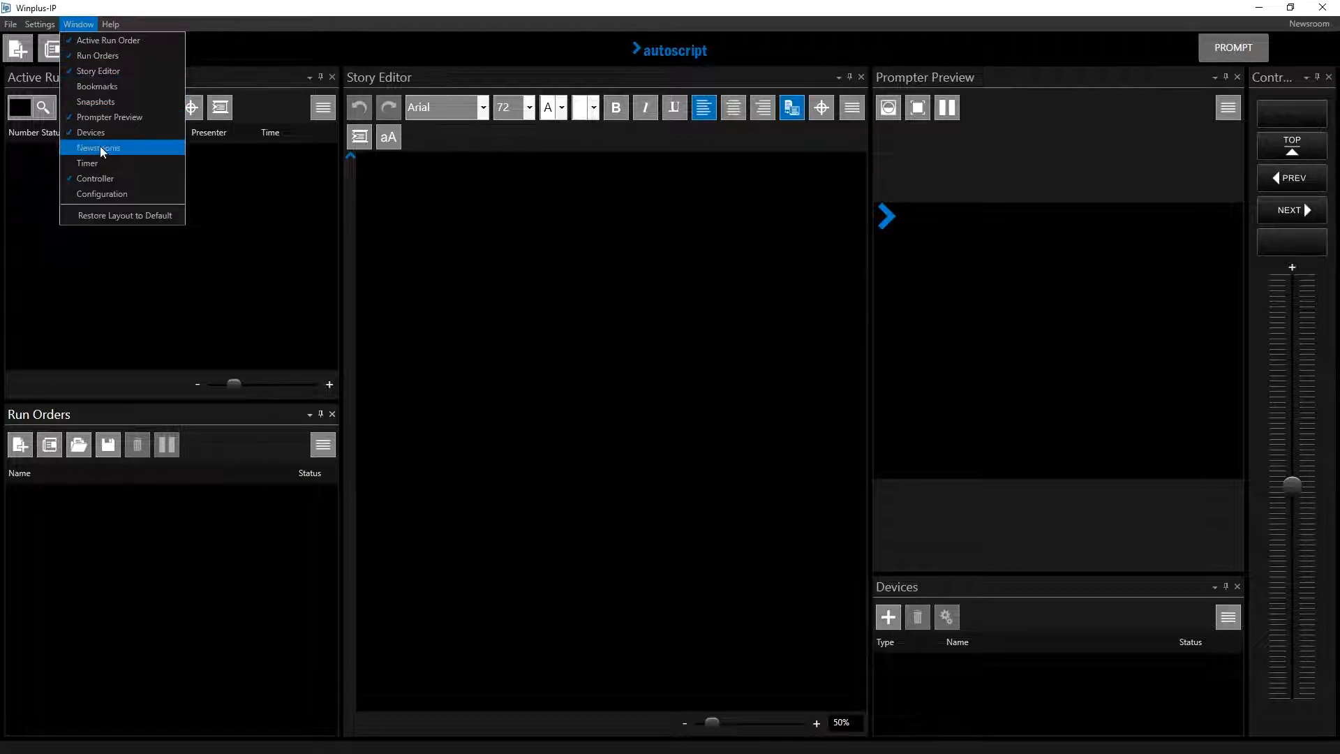
left_click(99, 147)
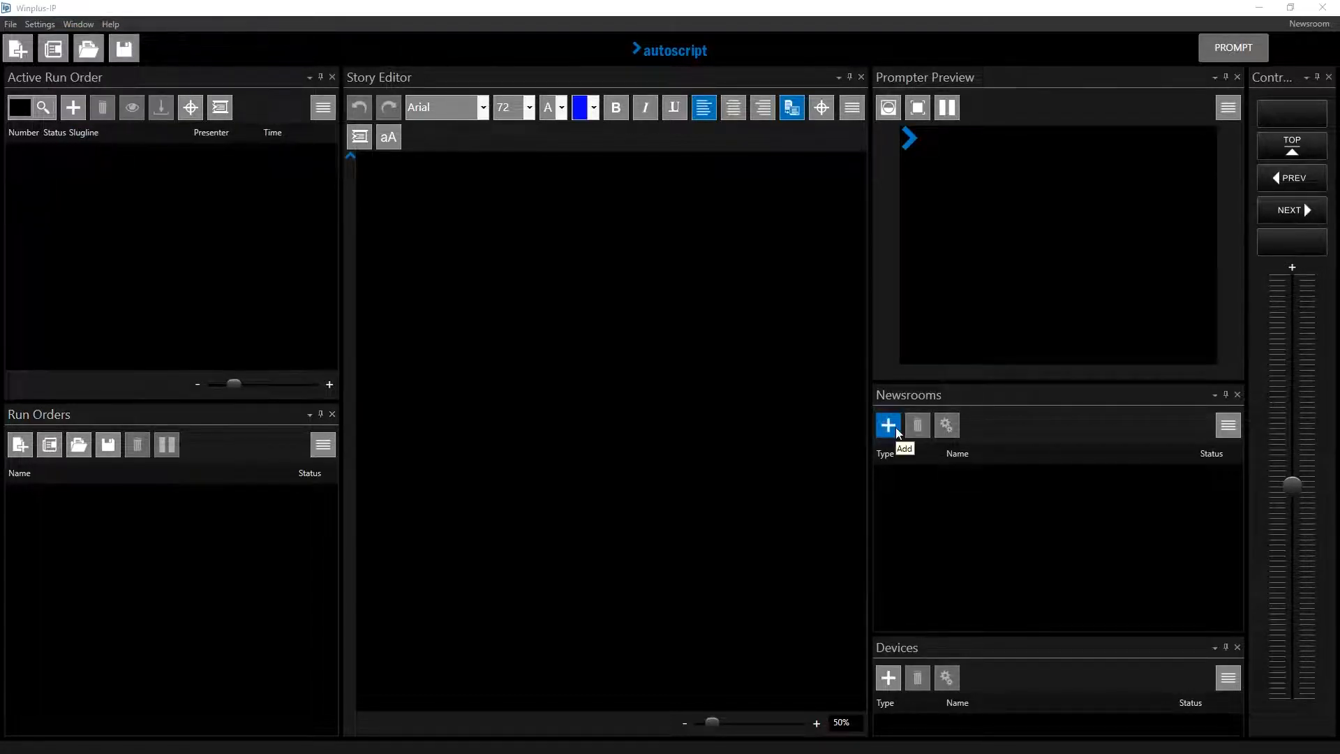
Step: Start a new newsroom connection with iNews as the newsroom type
left_click(887, 425)
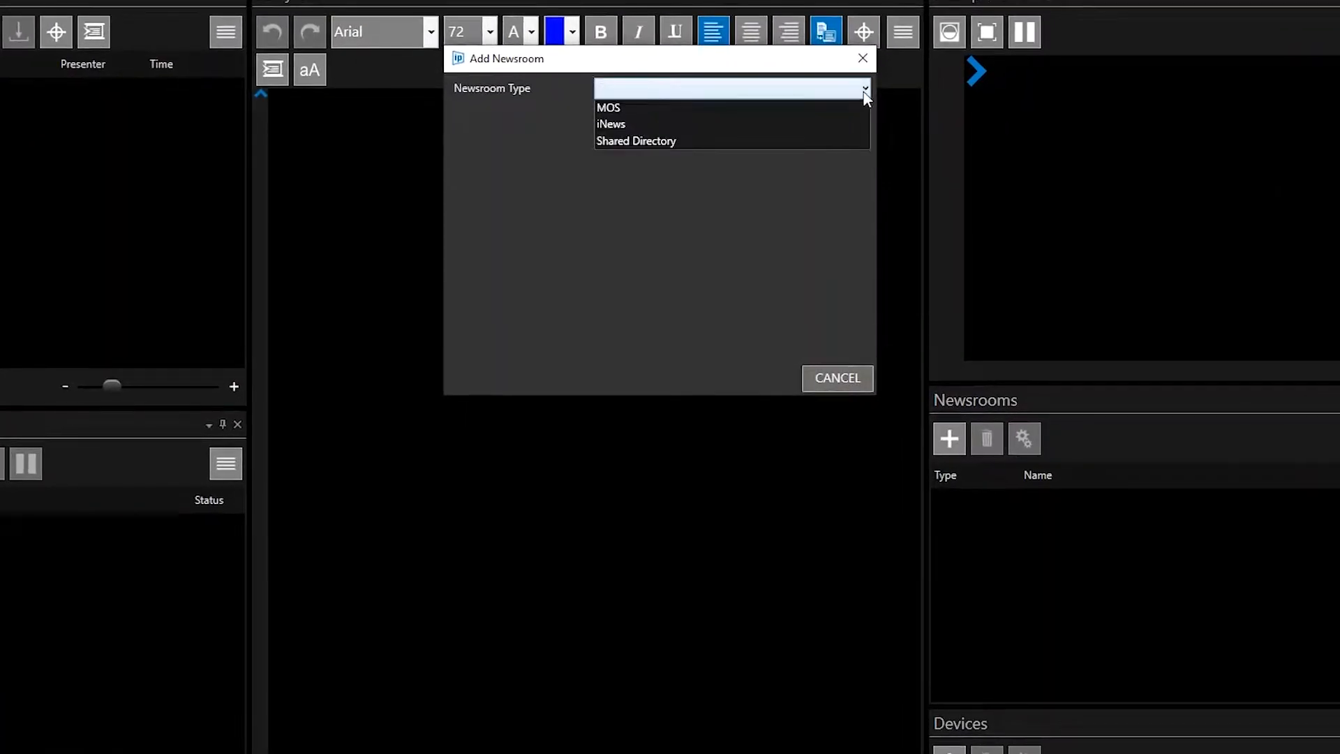
left_click(611, 125)
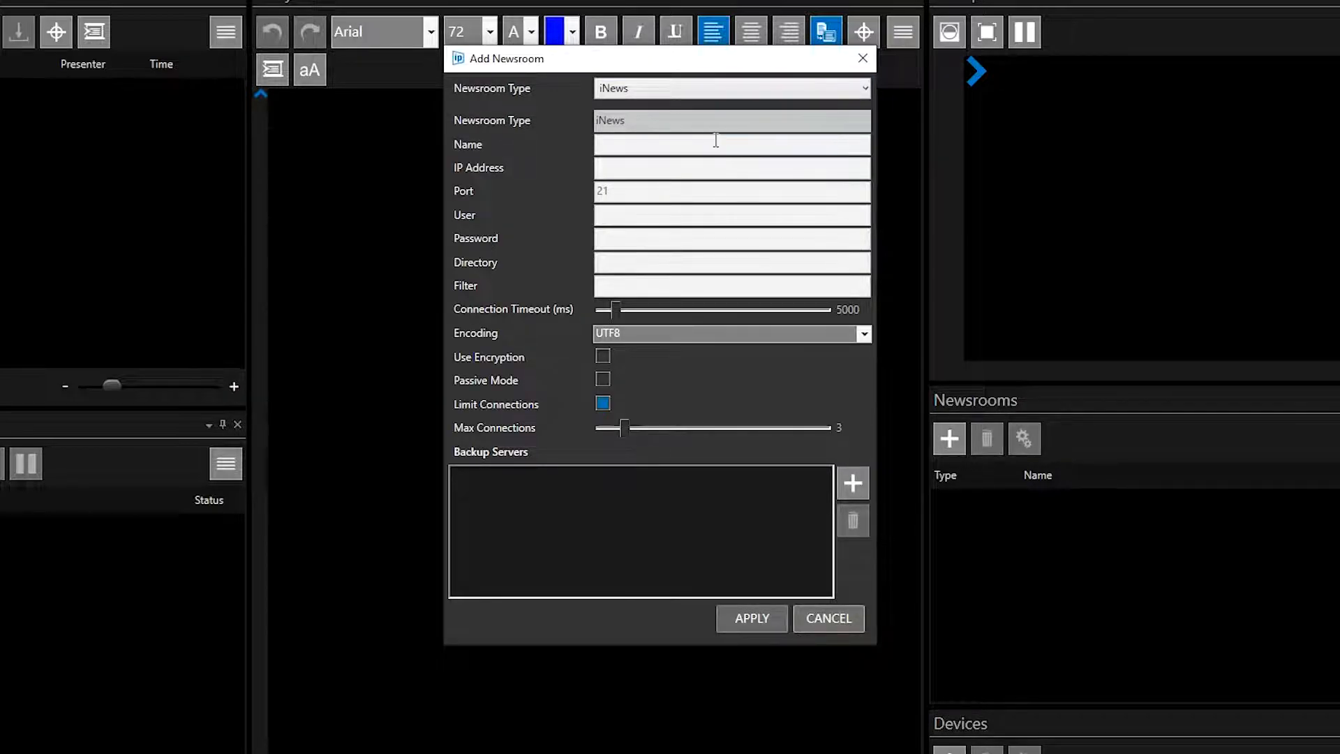
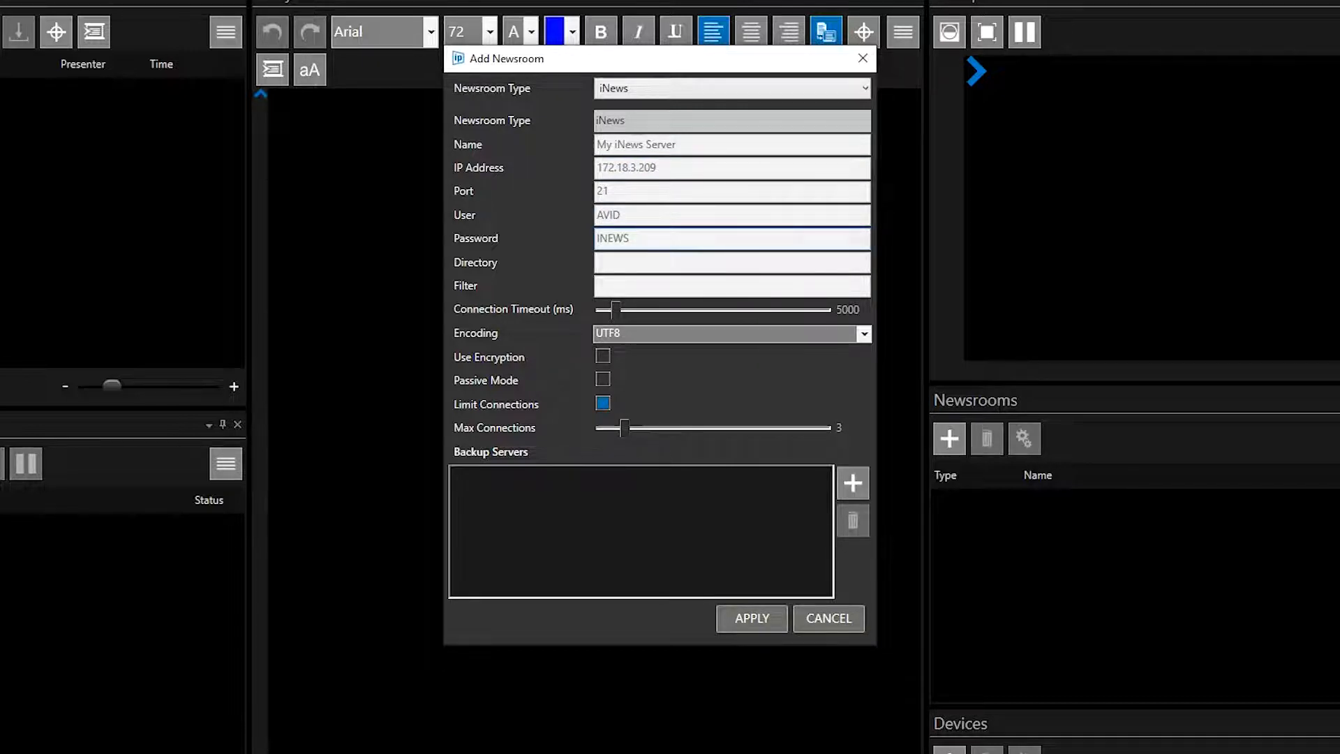
left_click(750, 617)
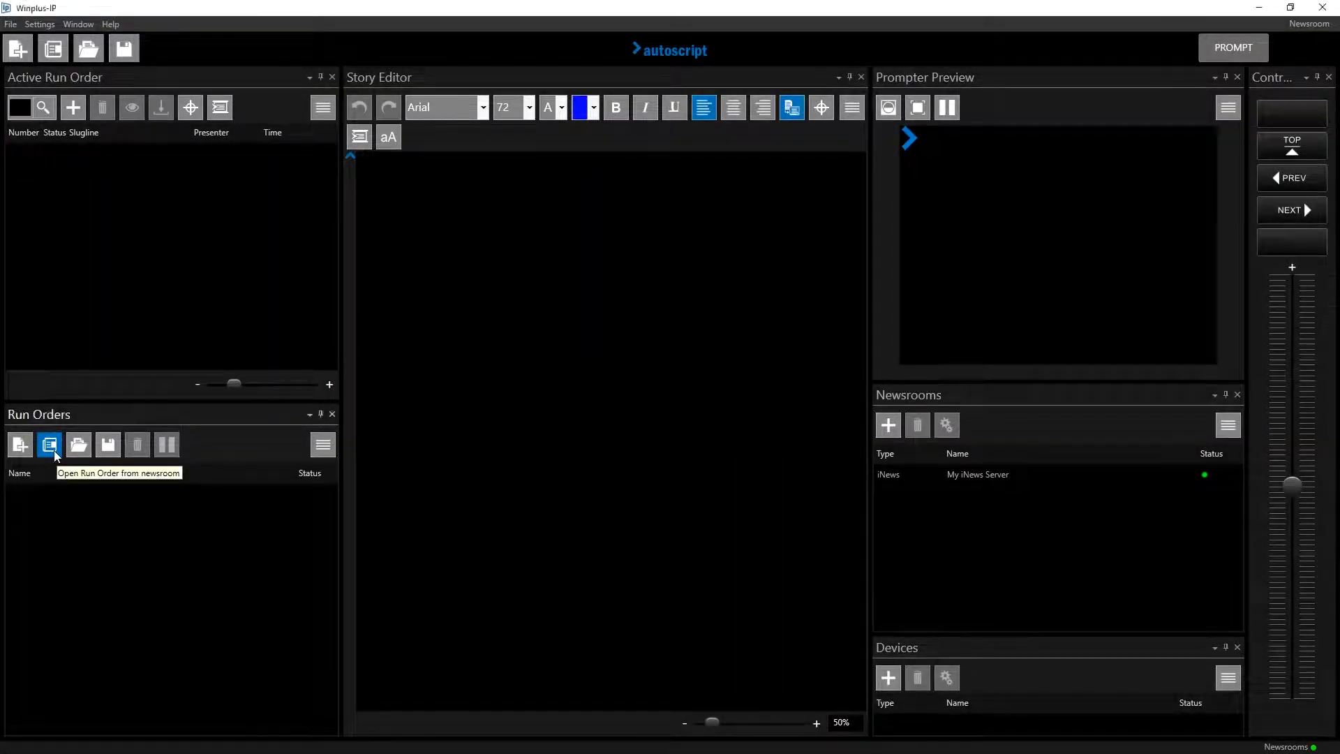
Step: Import the SHOW > 5PM and 6PM RUNDOWN run orders, then close the browser
left_click(49, 444)
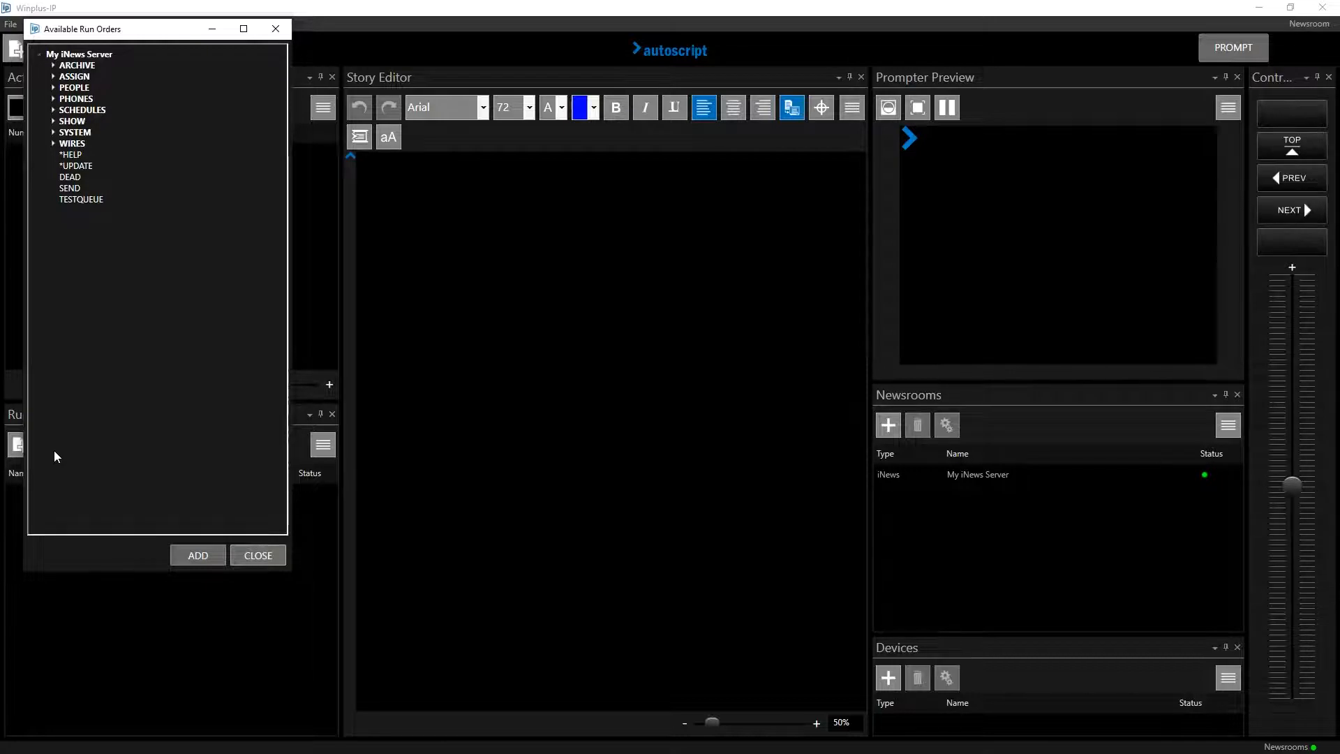
mouse_move(51, 126)
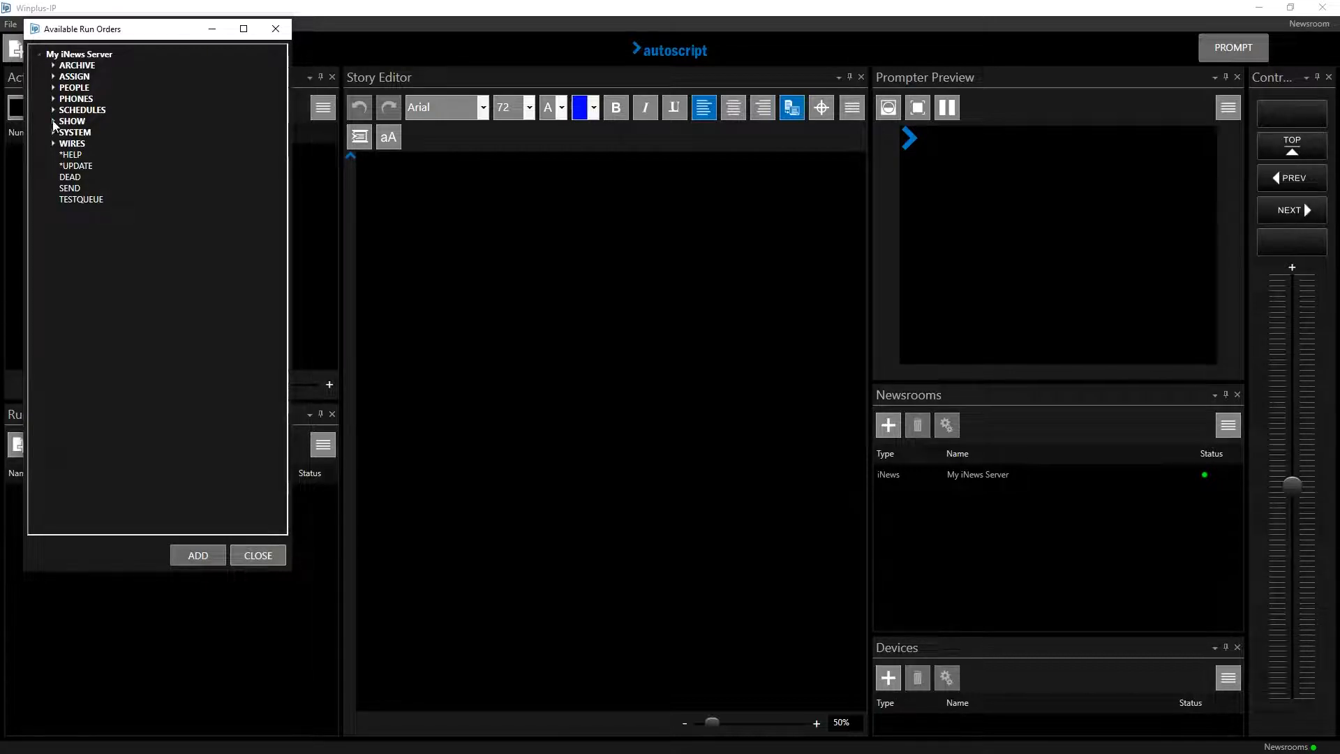
left_click(53, 120)
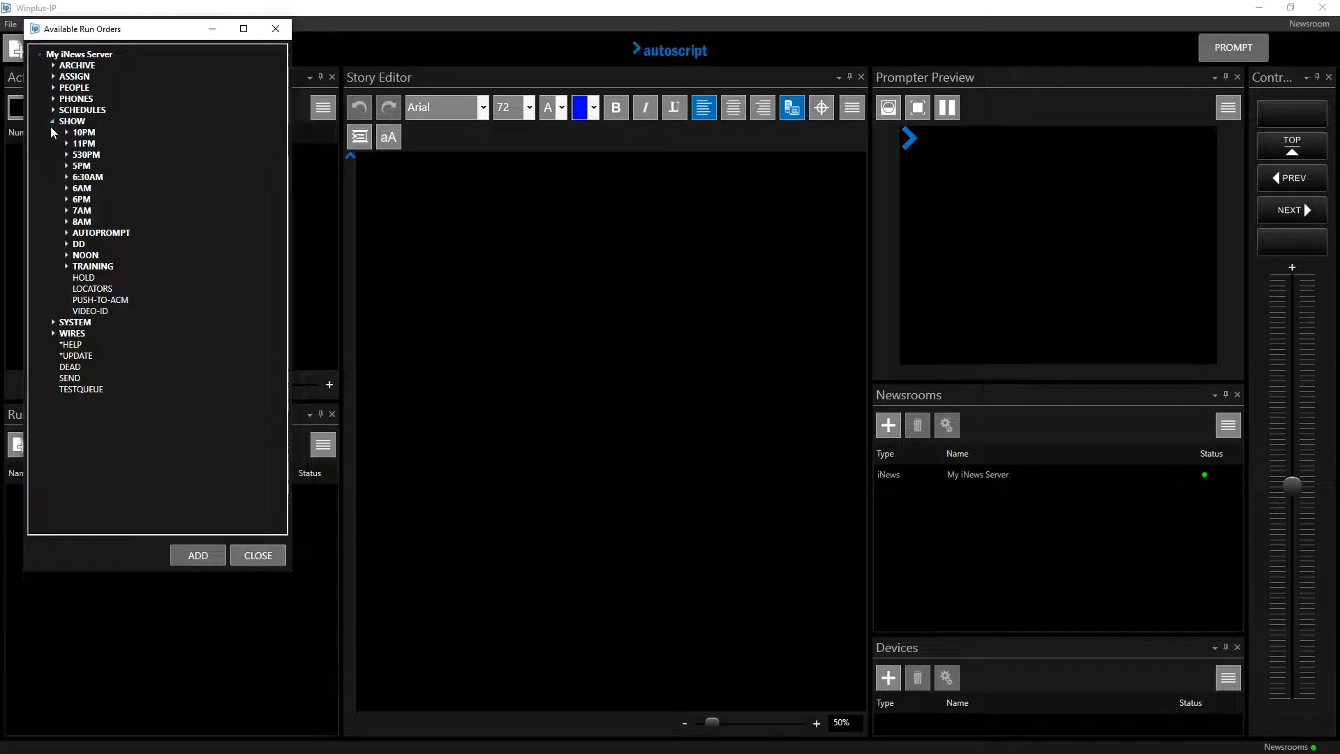
left_click(66, 166)
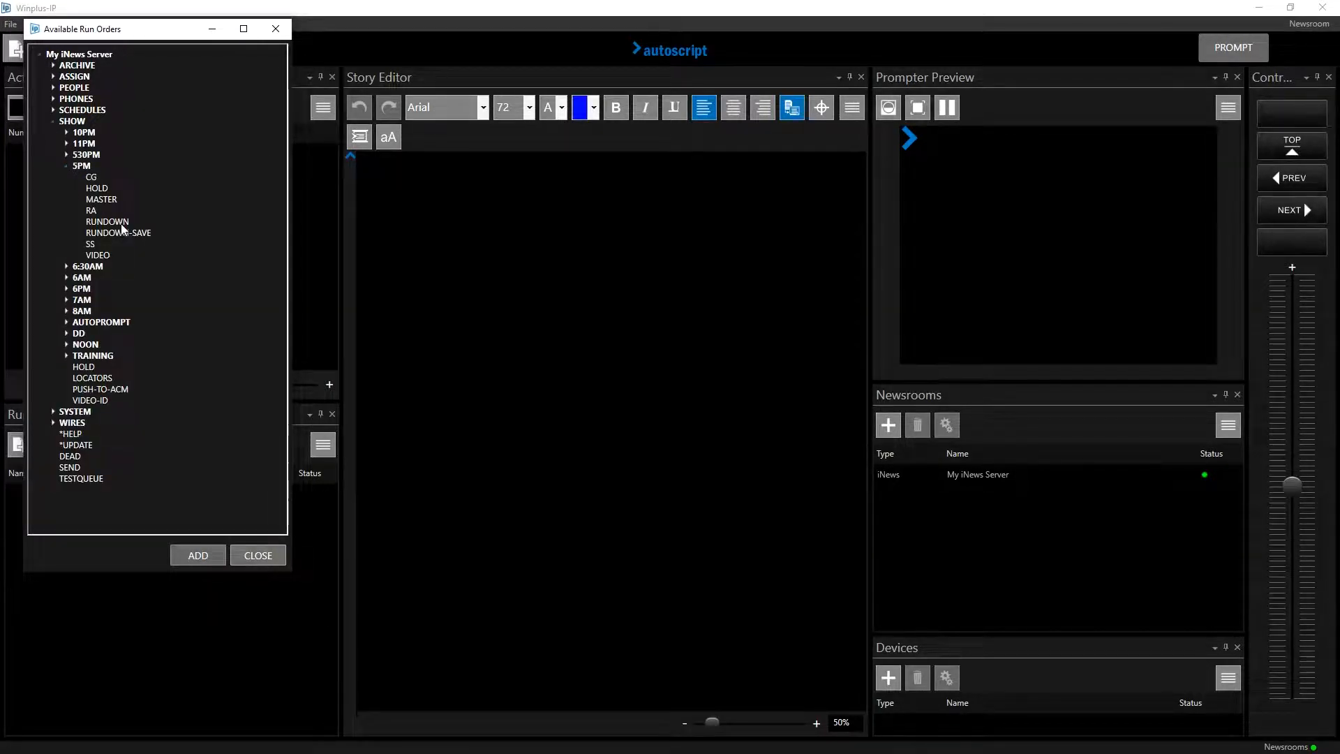
left_click(107, 221)
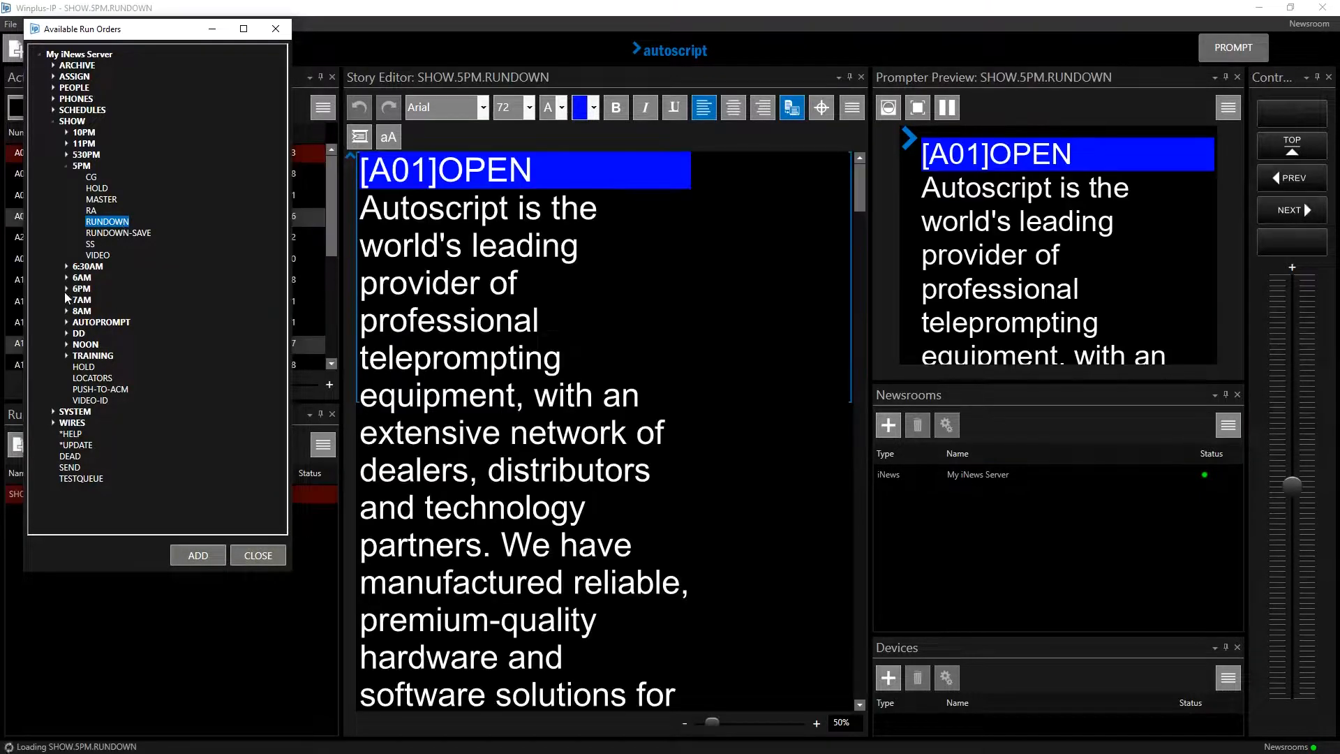
left_click(67, 288)
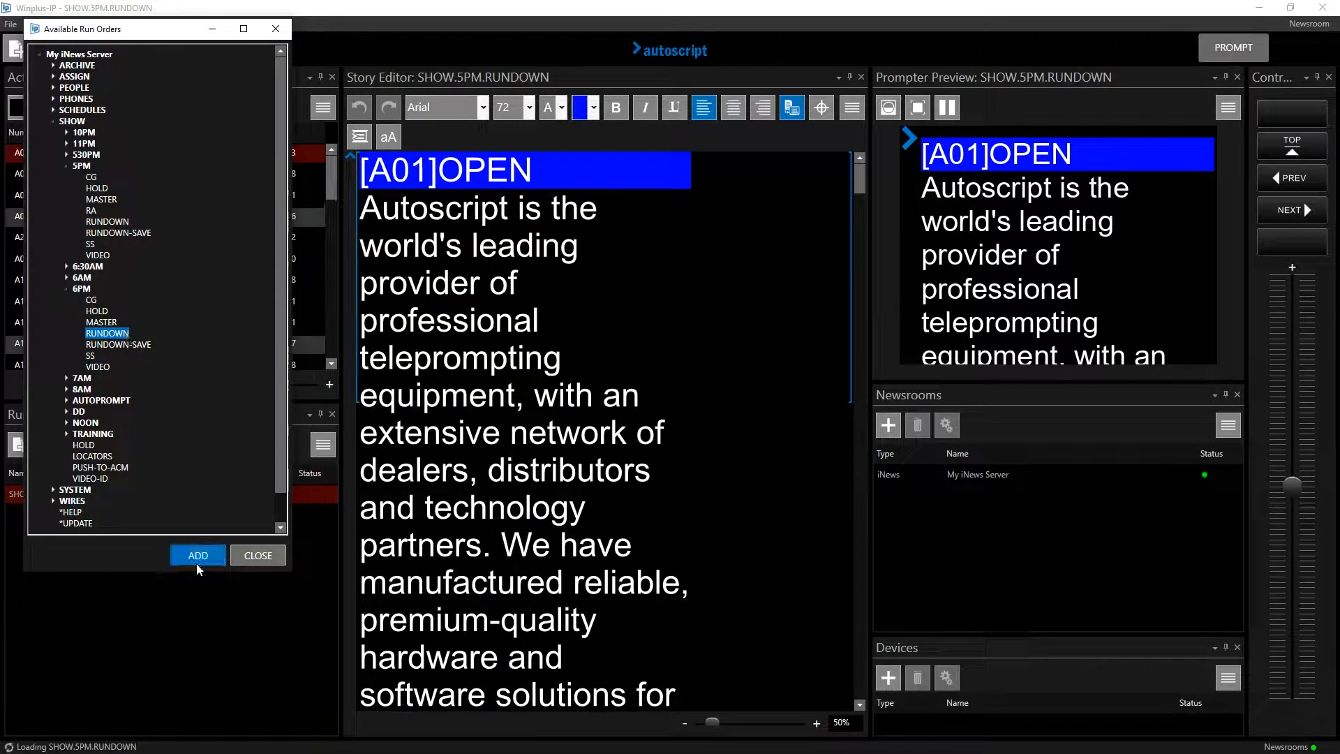
left_click(198, 554)
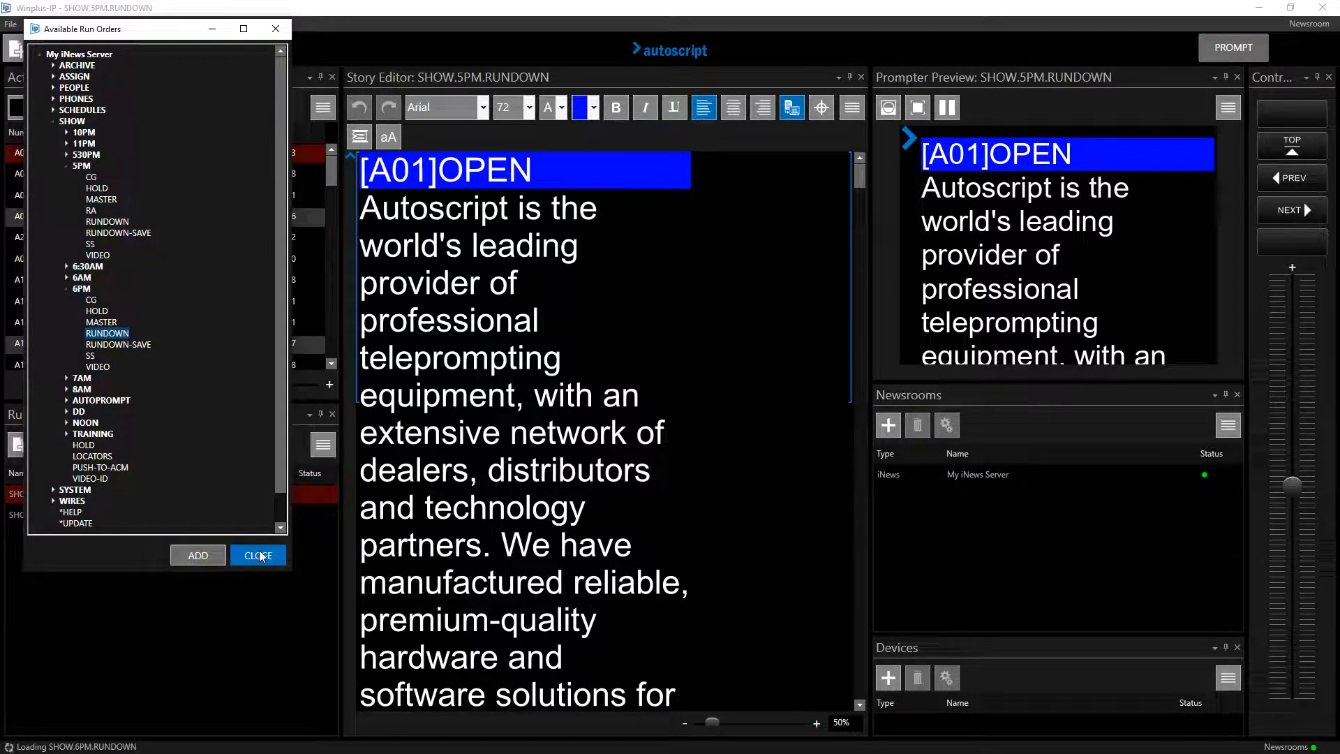
left_click(258, 555)
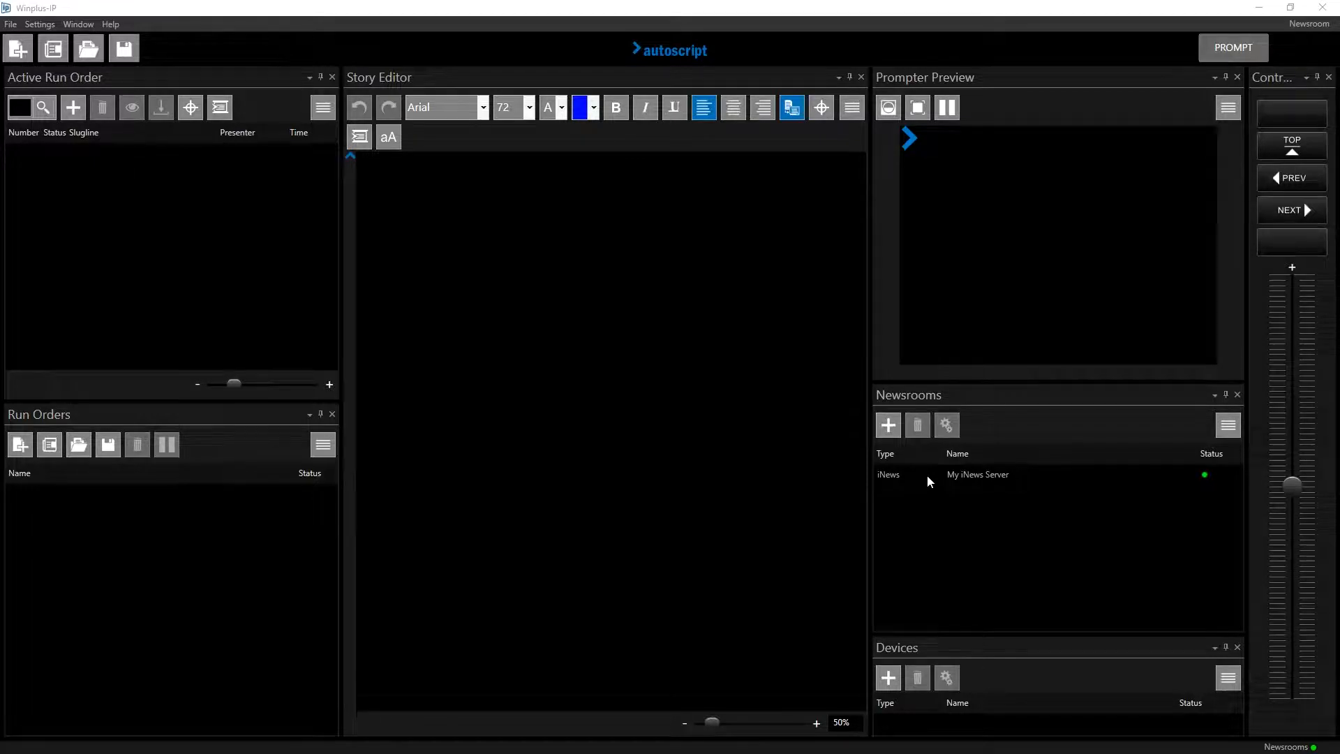
Step: Configure My iNews Server with directory SHOW and filter RUNDOWN, and apply
left_click(977, 474)
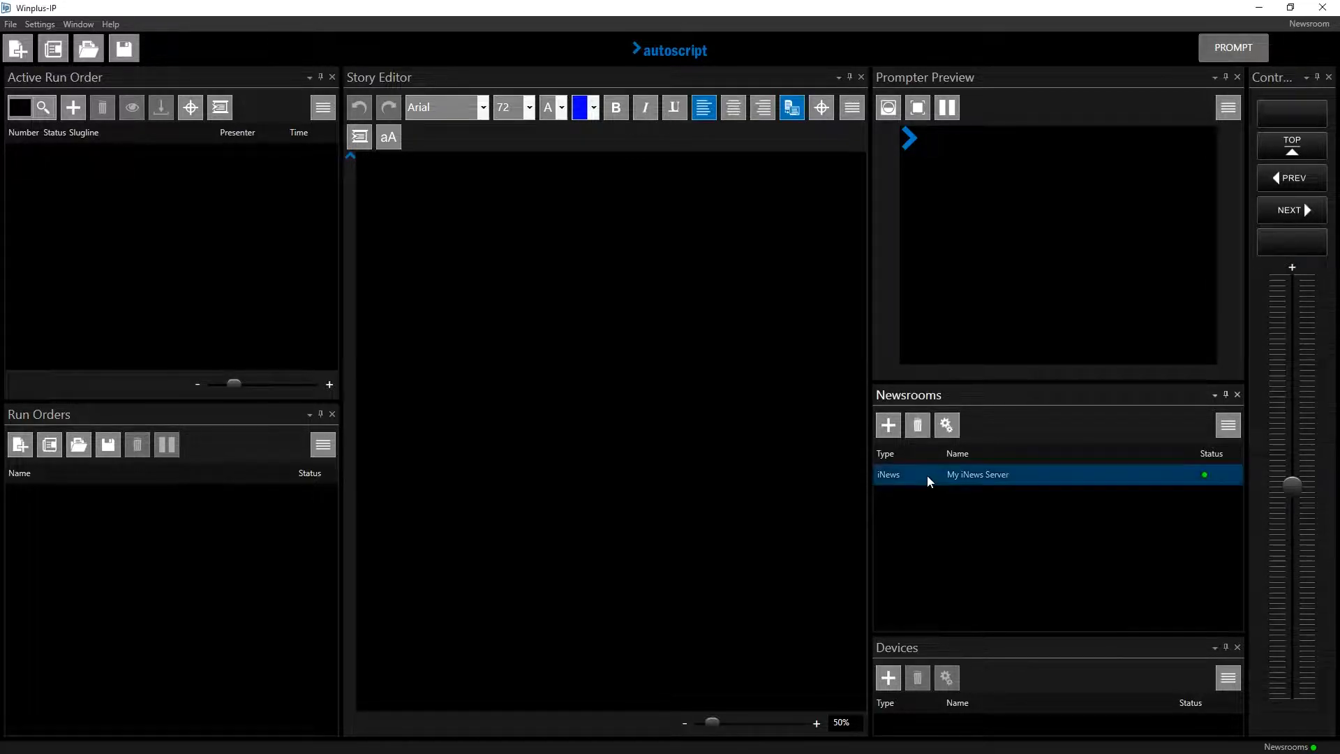
mouse_move(946, 425)
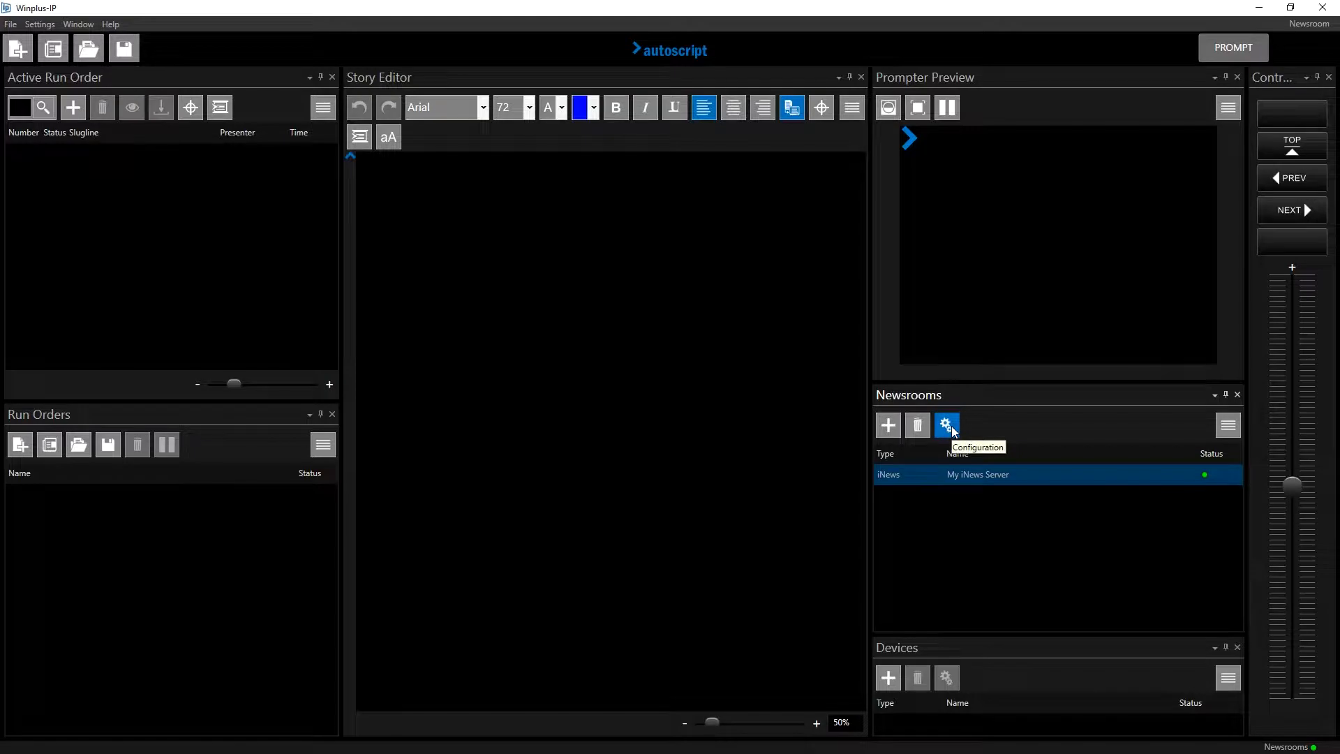
left_click(946, 424)
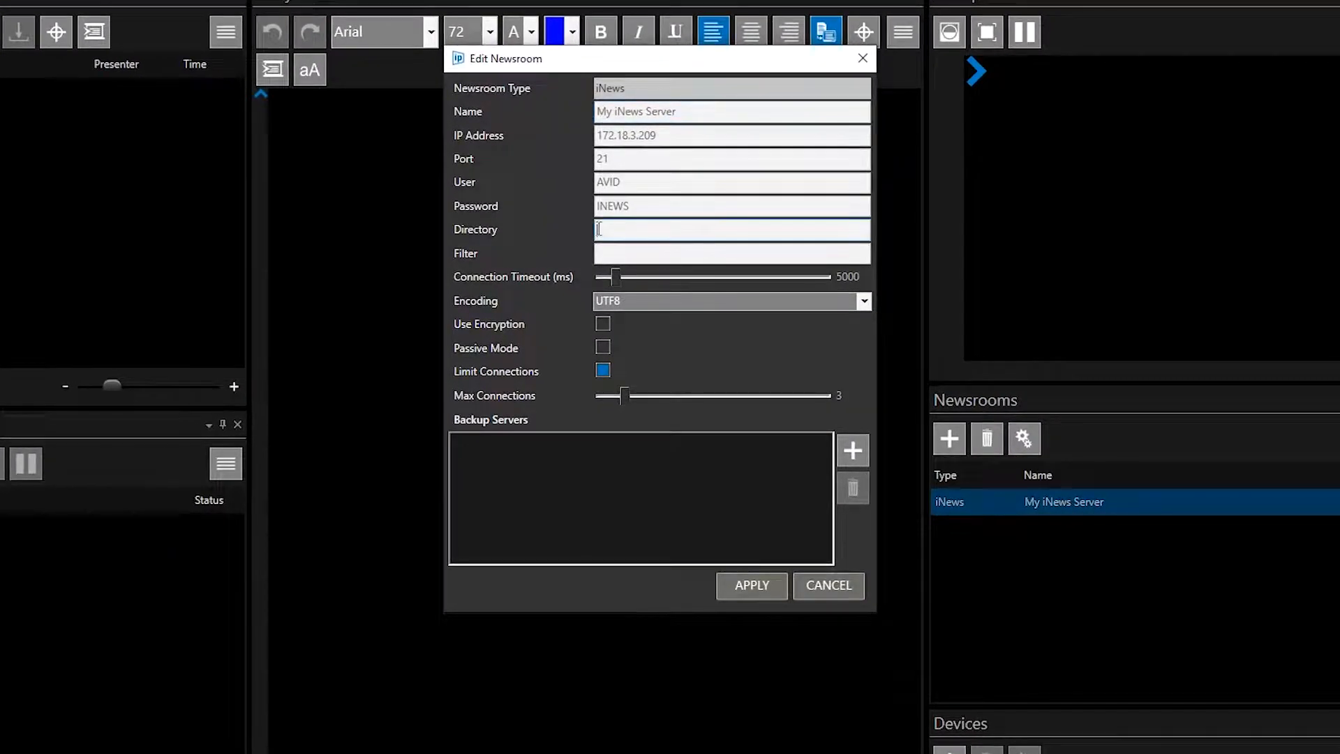
type("SHOW")
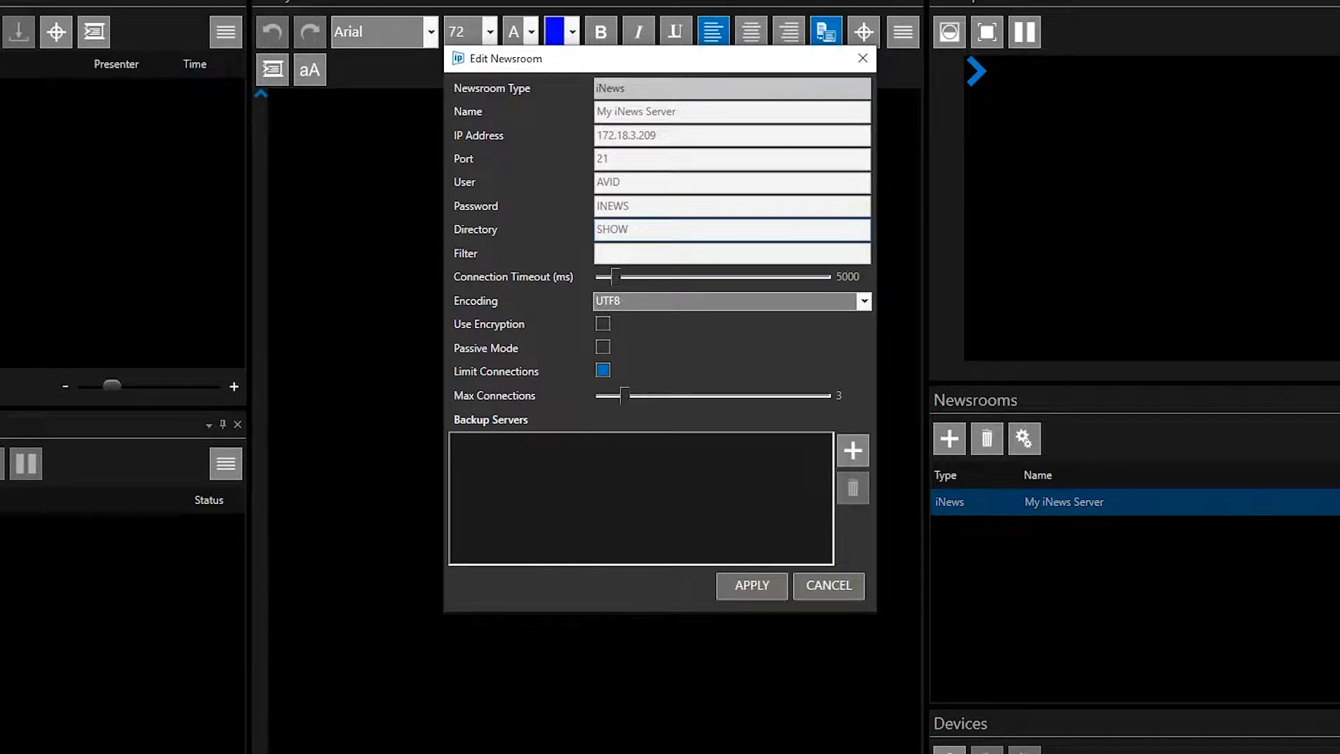
left_click(730, 254)
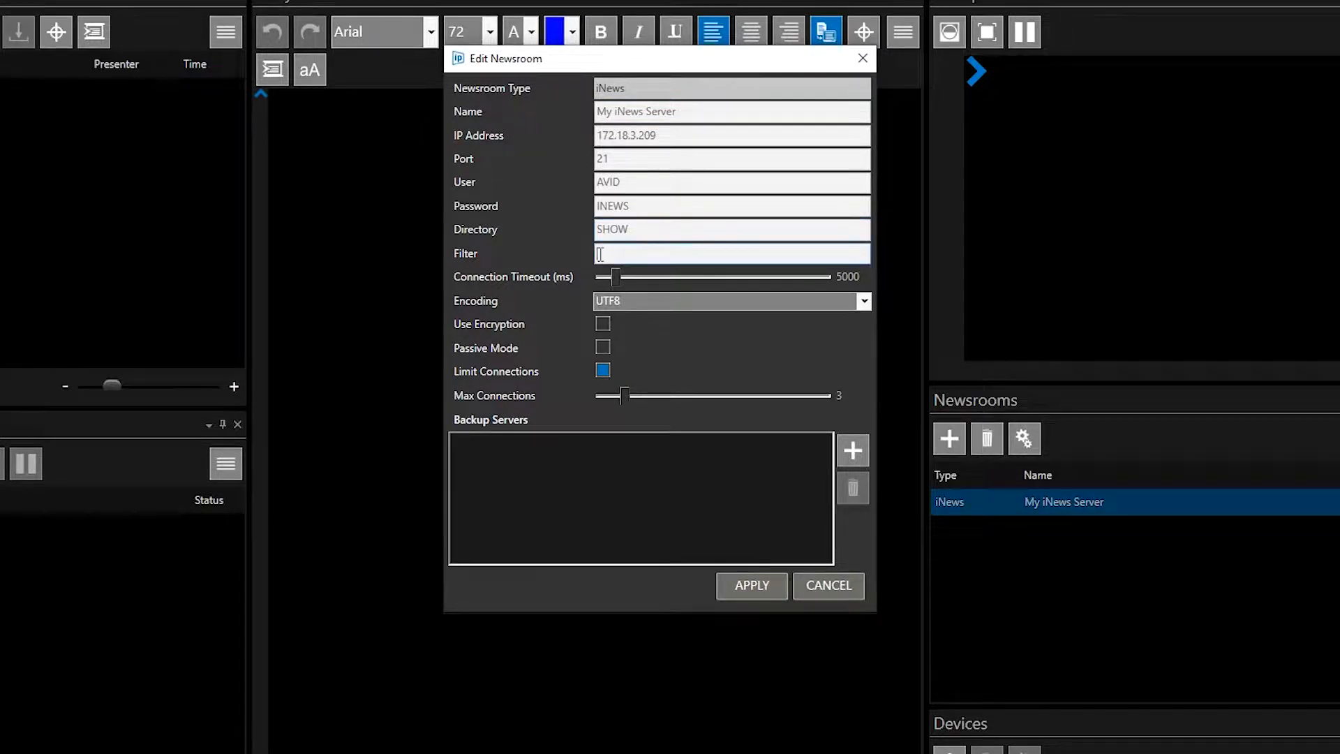
type("RUNDOWN")
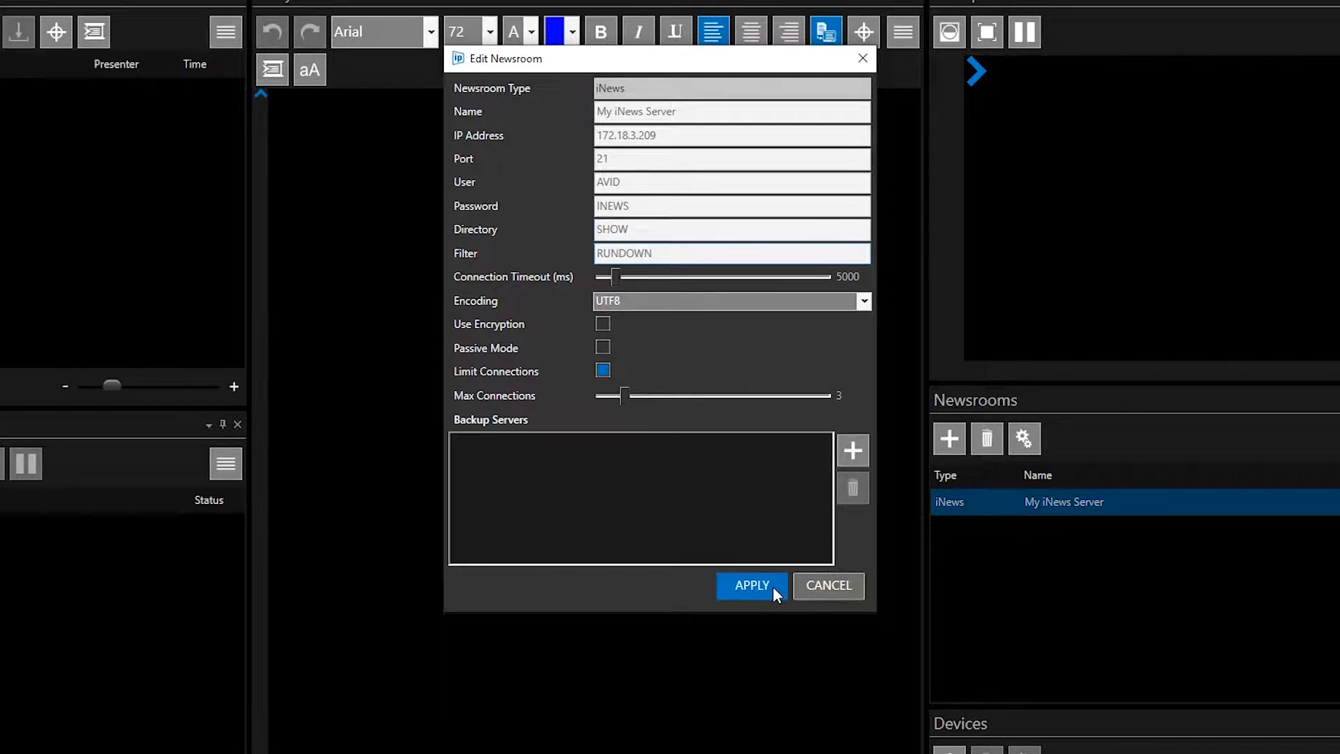
left_click(750, 585)
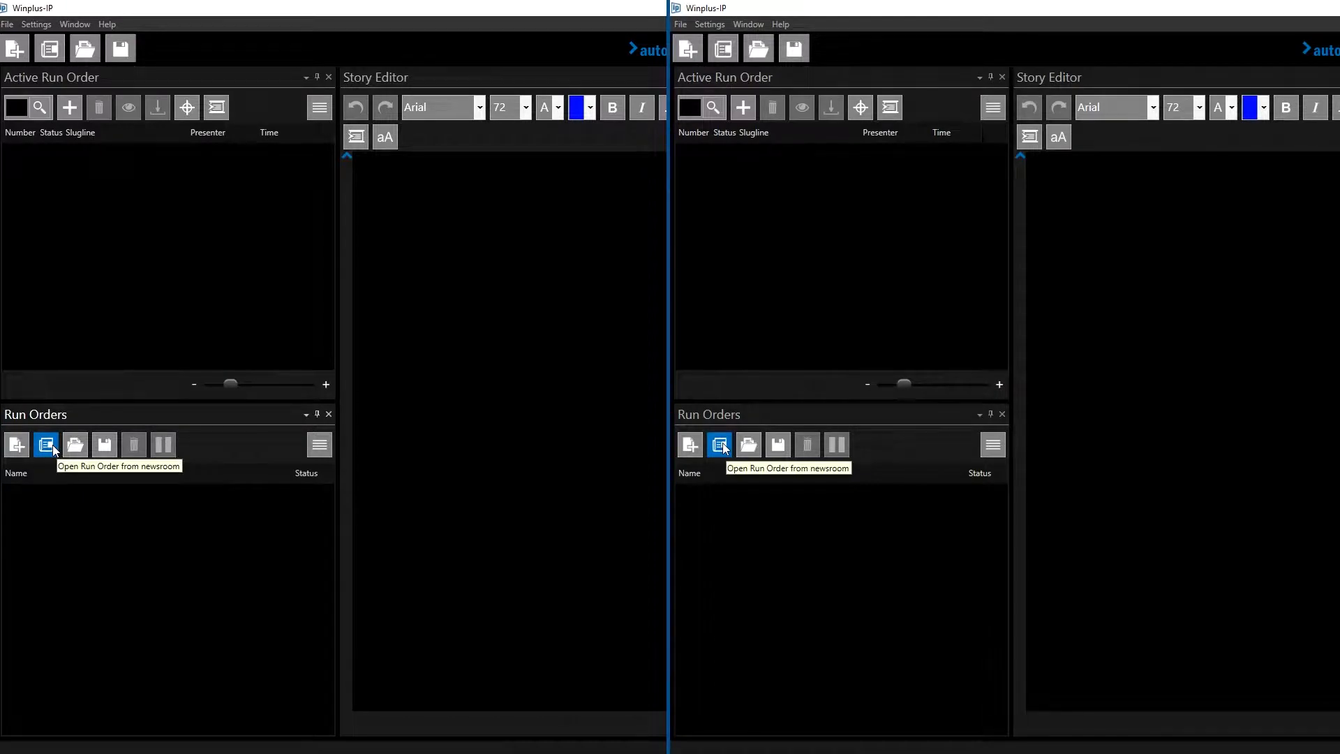
Step: Open the Available Run Orders browser from the Run Orders panel
left_click(46, 444)
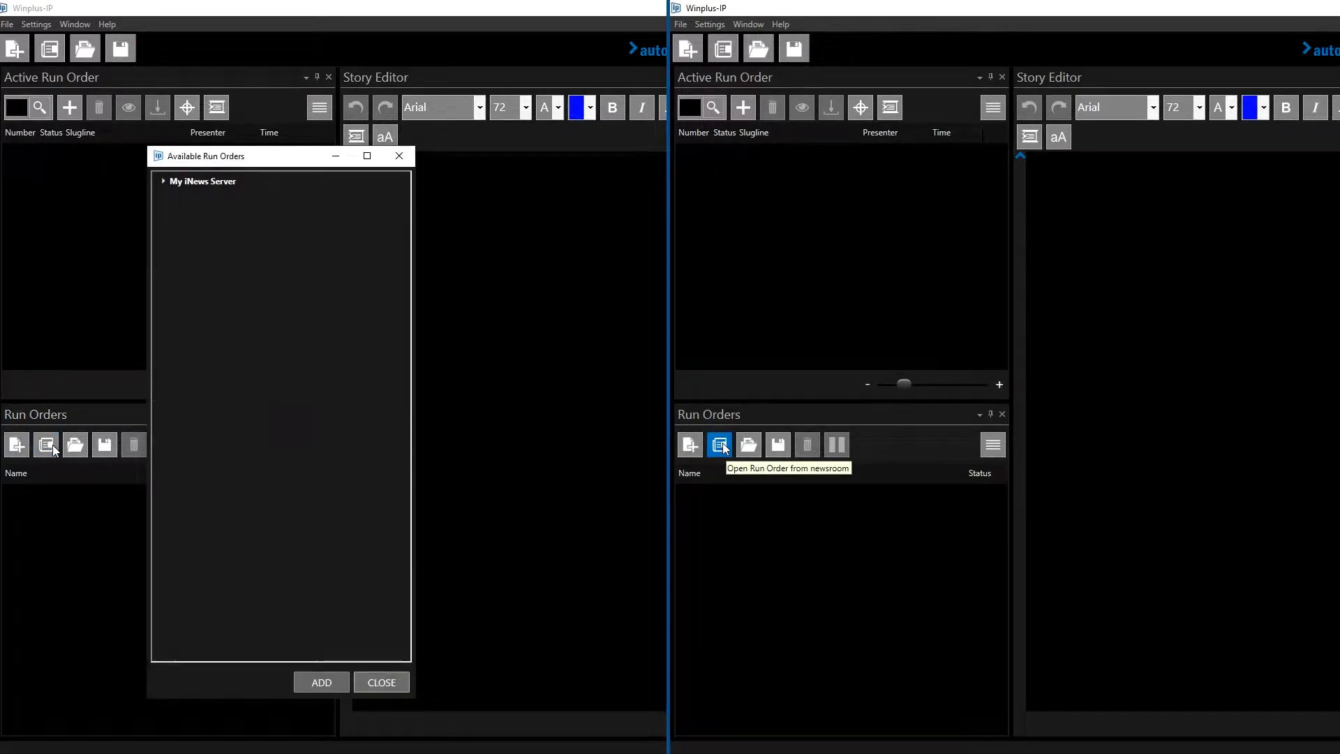